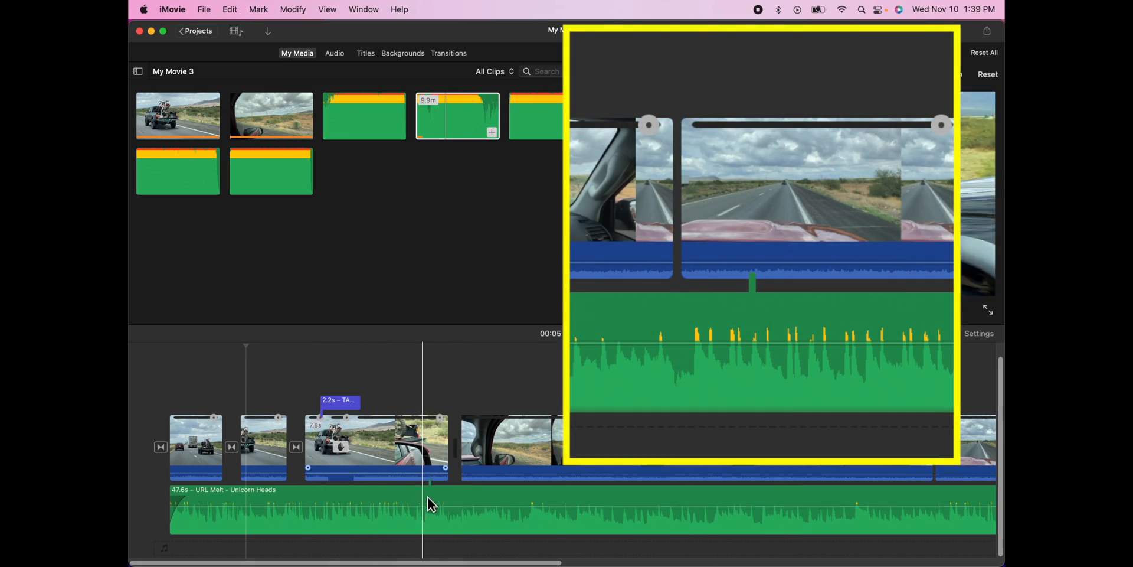
Step: Select the Unicorn Heads music clip to reveal its connection point to the first clip
{"action": "left_click", "coordinate": [376, 447]}
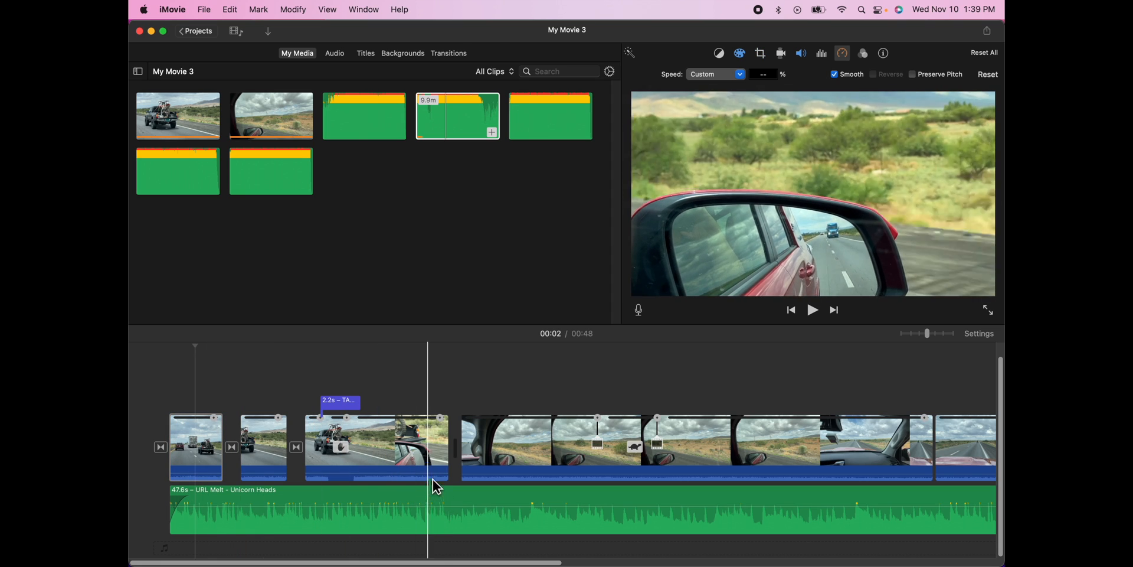
{"action": "left_click", "coordinate": [373, 448]}
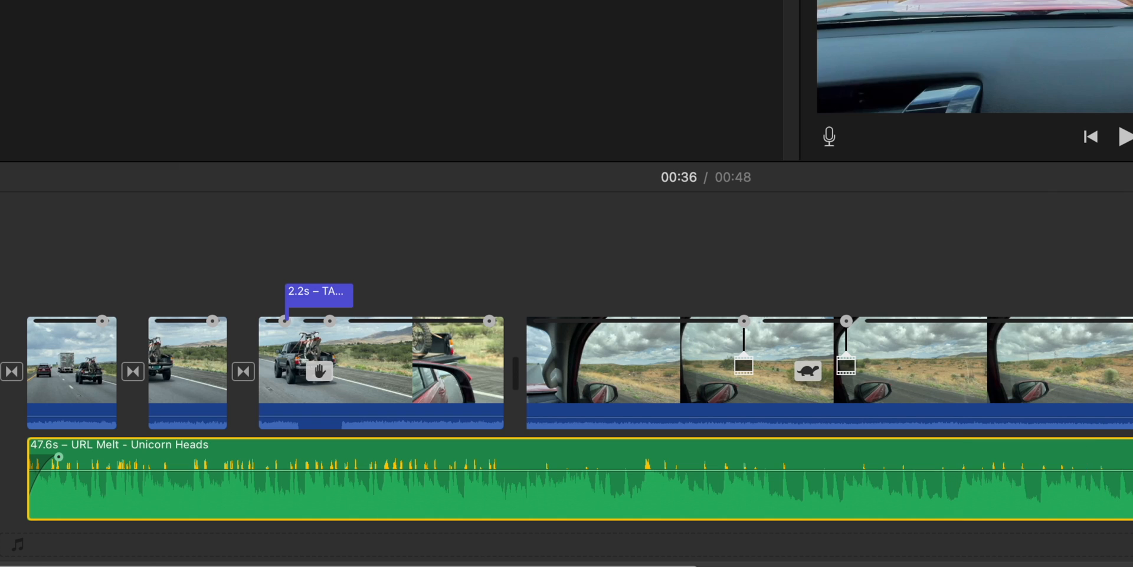
{"action": "left_click", "coordinate": [228, 477]}
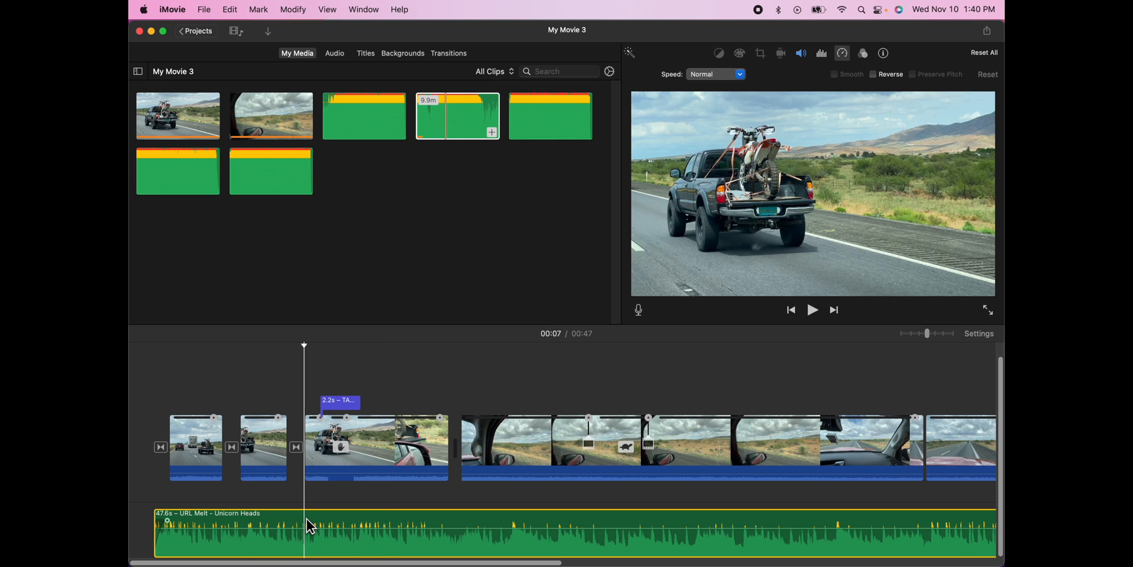
Step: Move Unicorn Heads out of the music well and reconnect it beneath the opening clips
{"action": "left_click", "coordinate": [267, 522]}
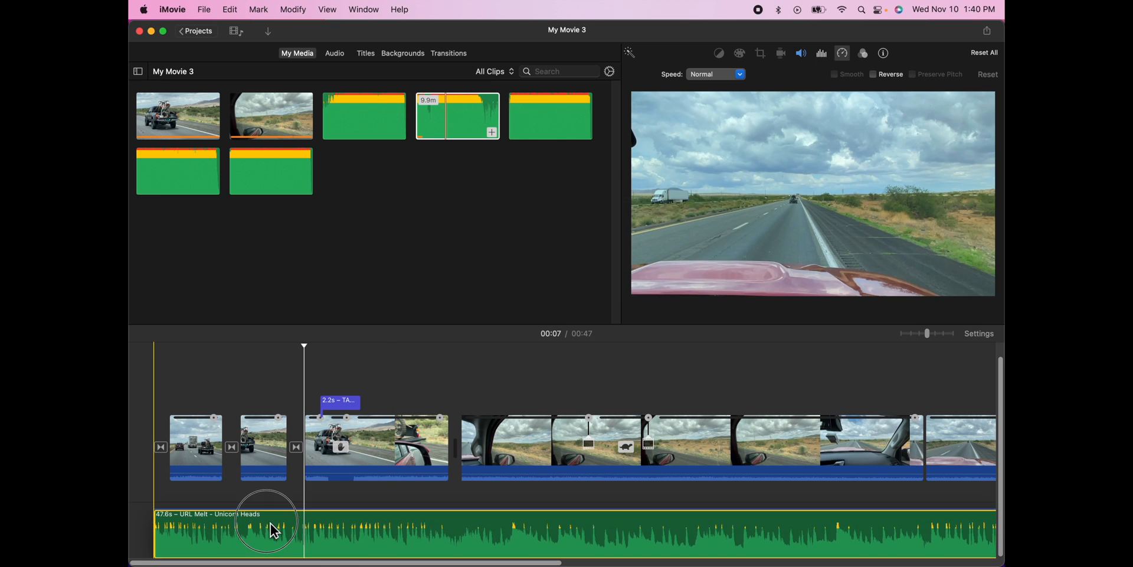
{"action": "left_click", "coordinate": [345, 524]}
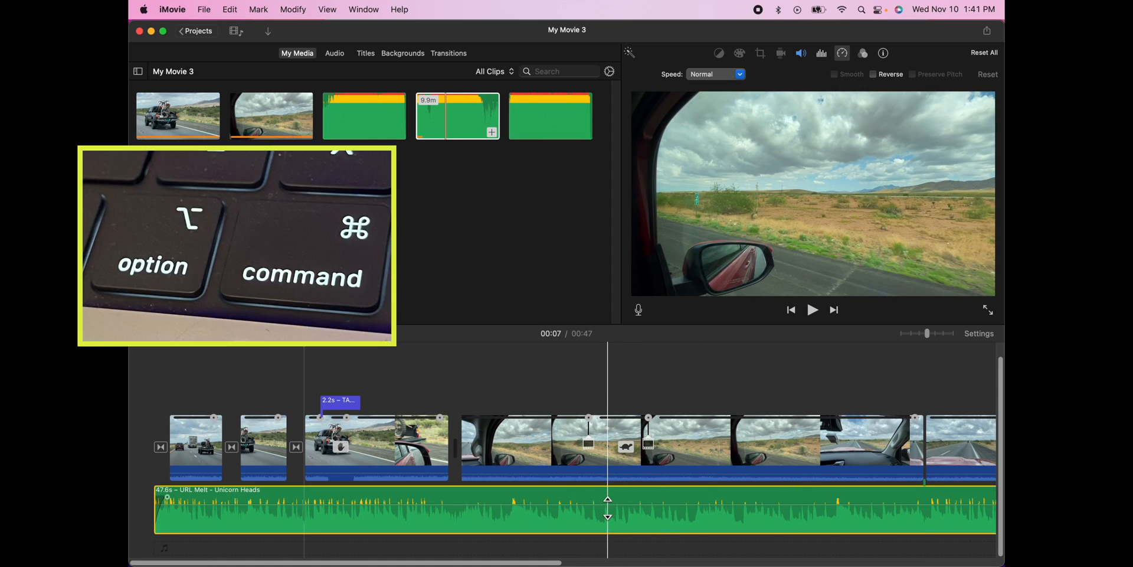
{"action": "left_click", "coordinate": [302, 509]}
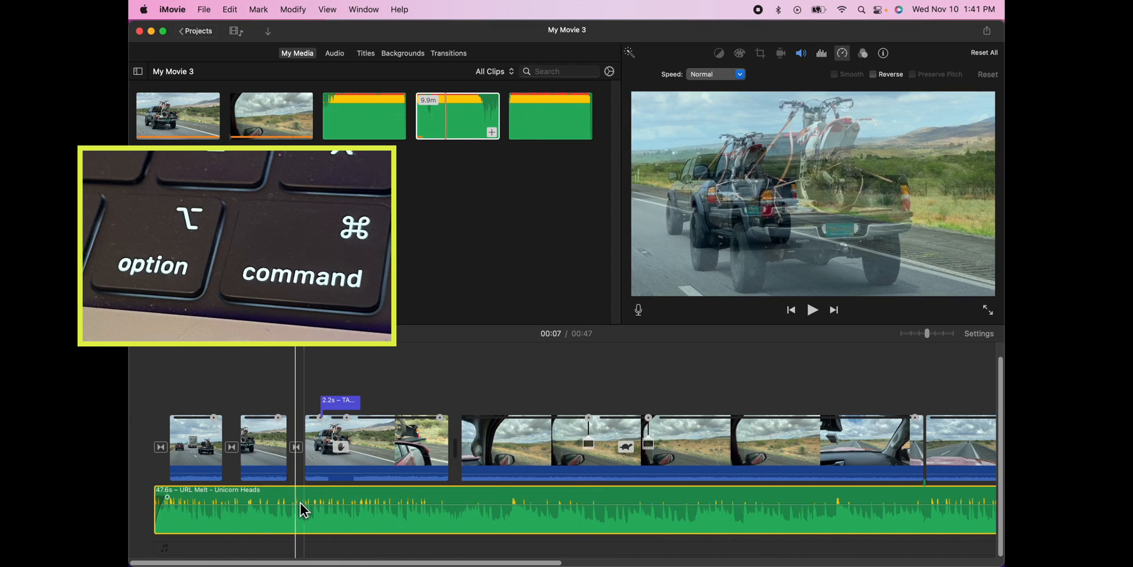